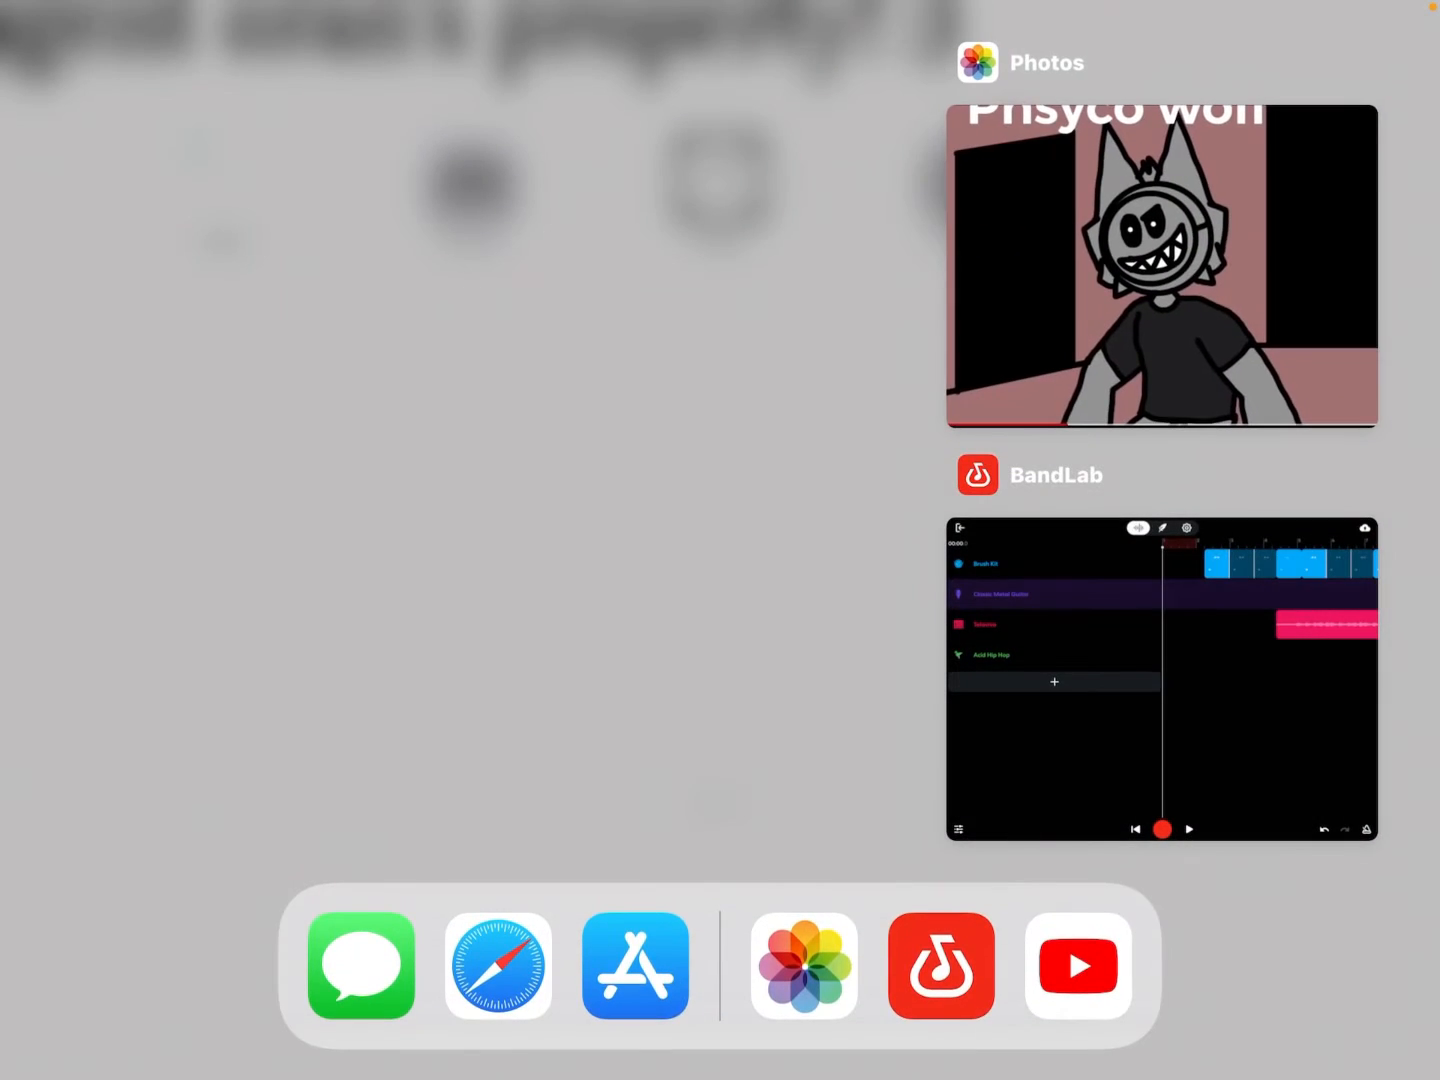
# Reopen the BandLab project with the Basic, Lead, Beat and Beat 2.5 tracks
pyautogui.click(1160, 680)
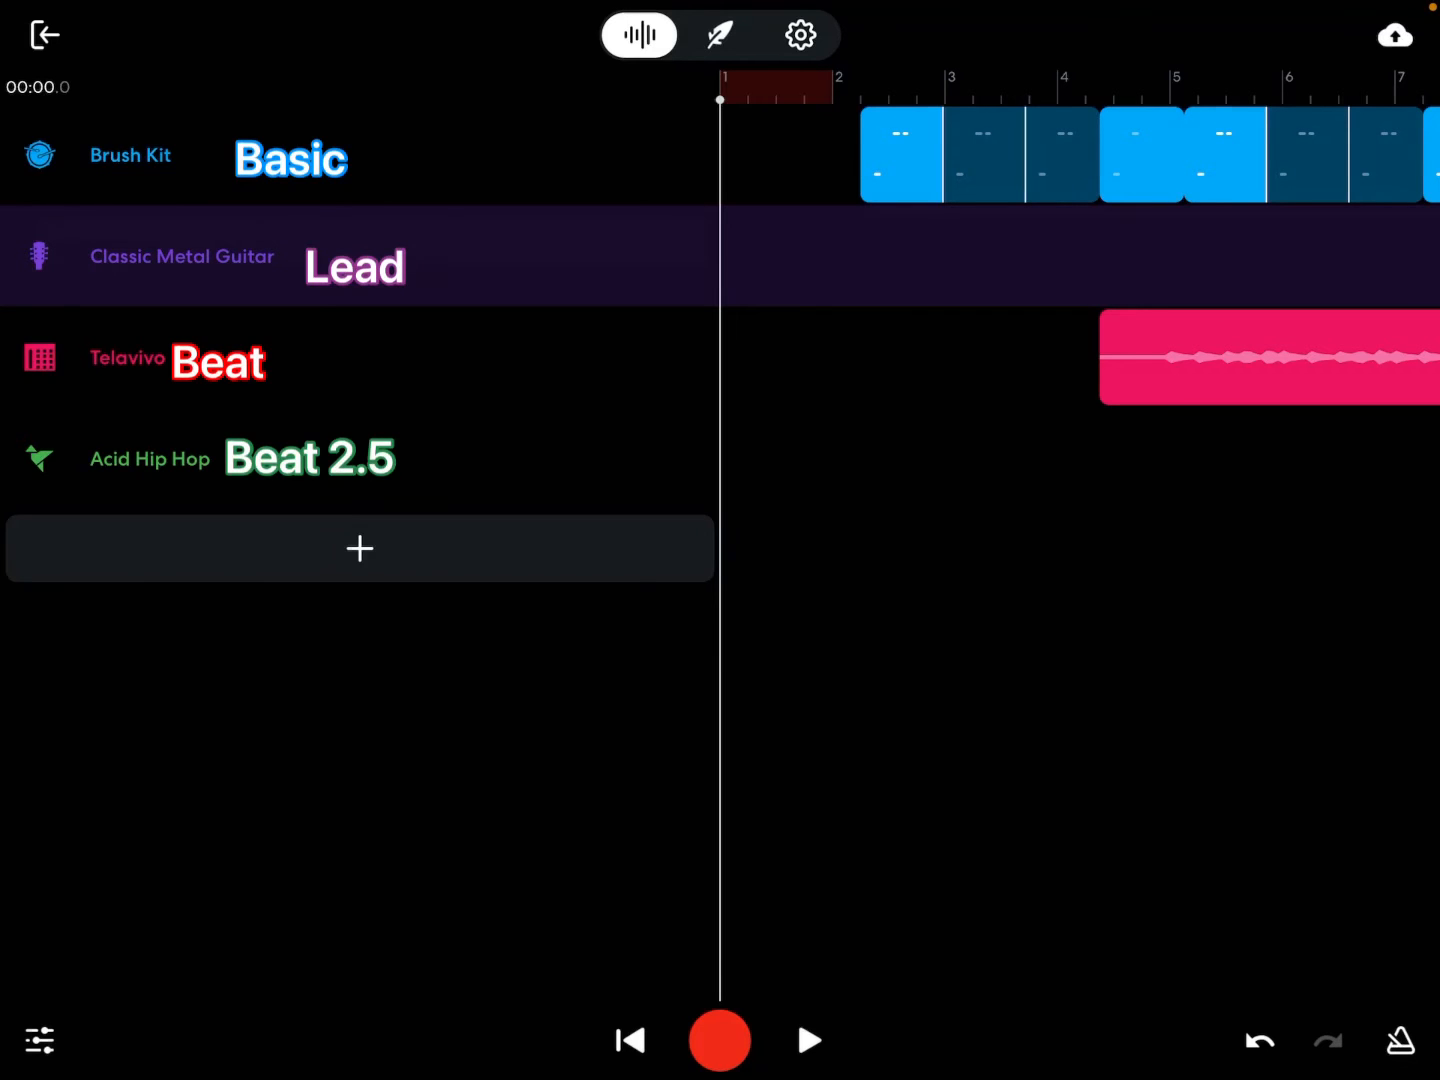
# Start playback from bar 1 and follow along as the Lead and Beat 2.5 parts enter
pyautogui.click(808, 1040)
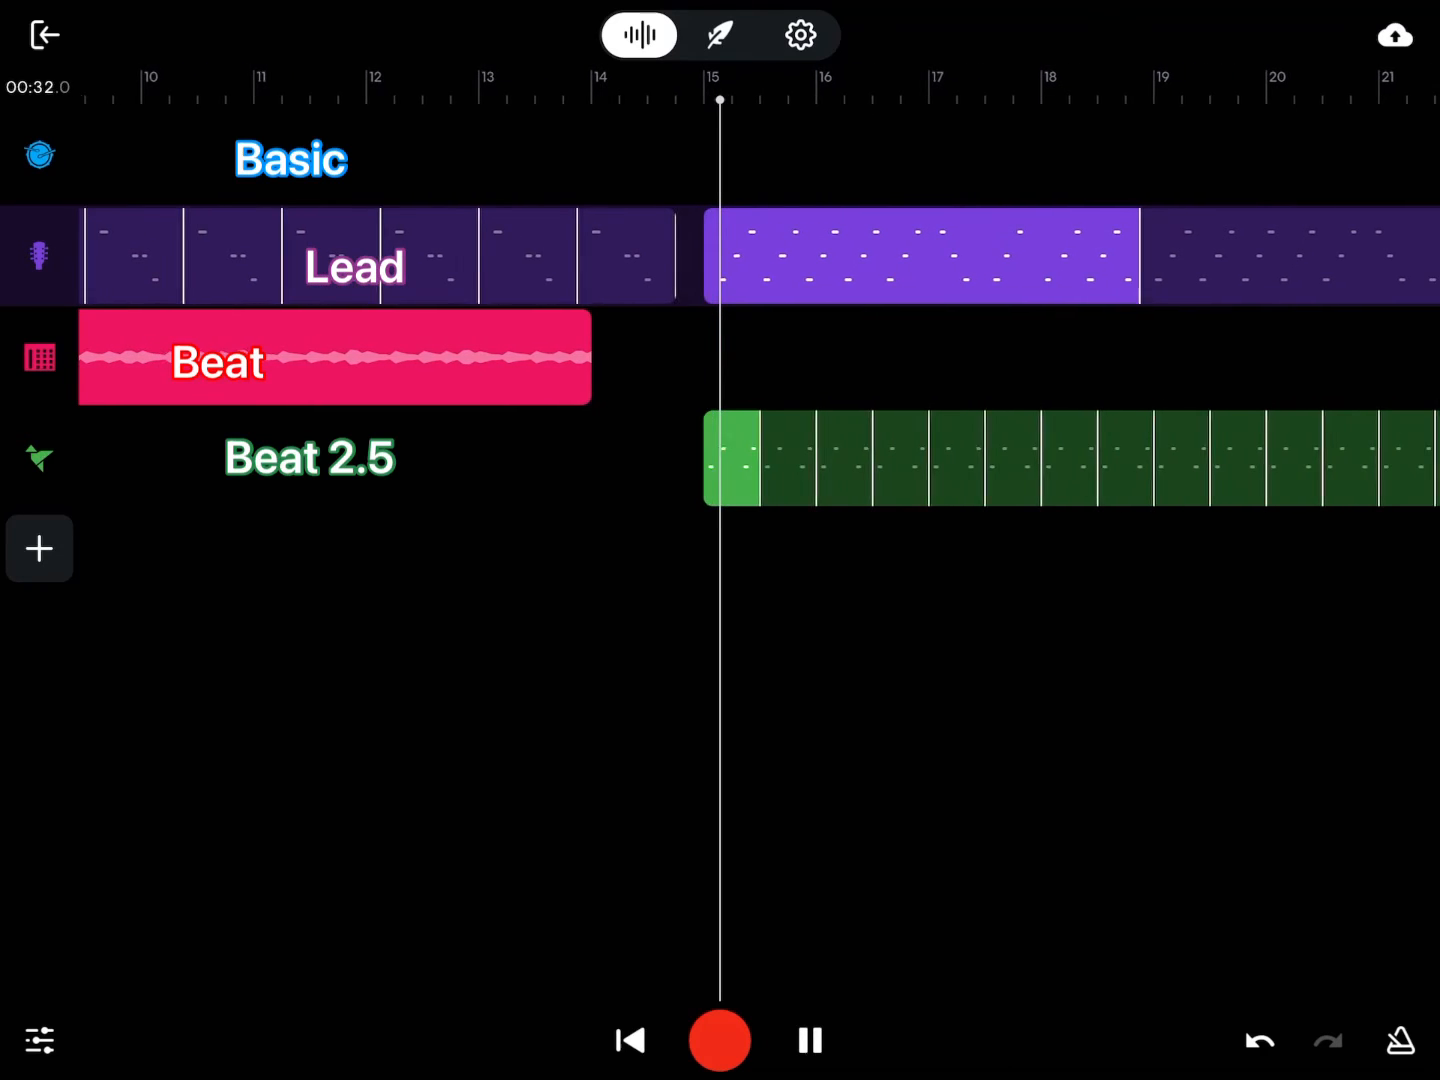
pyautogui.hscroll(3)
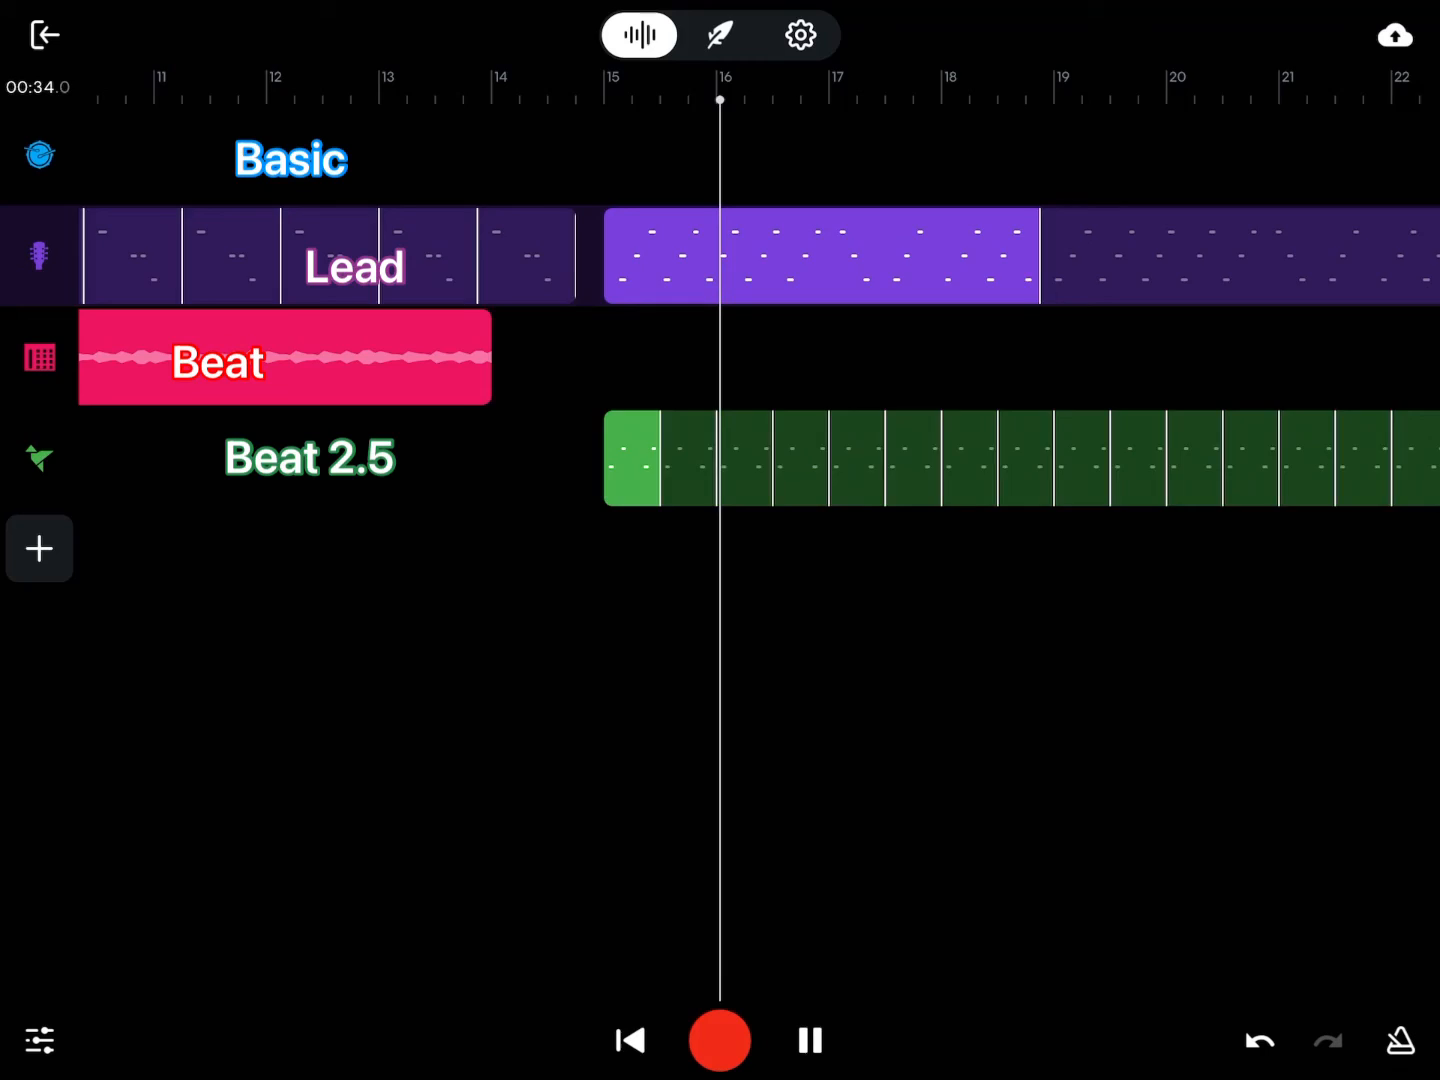